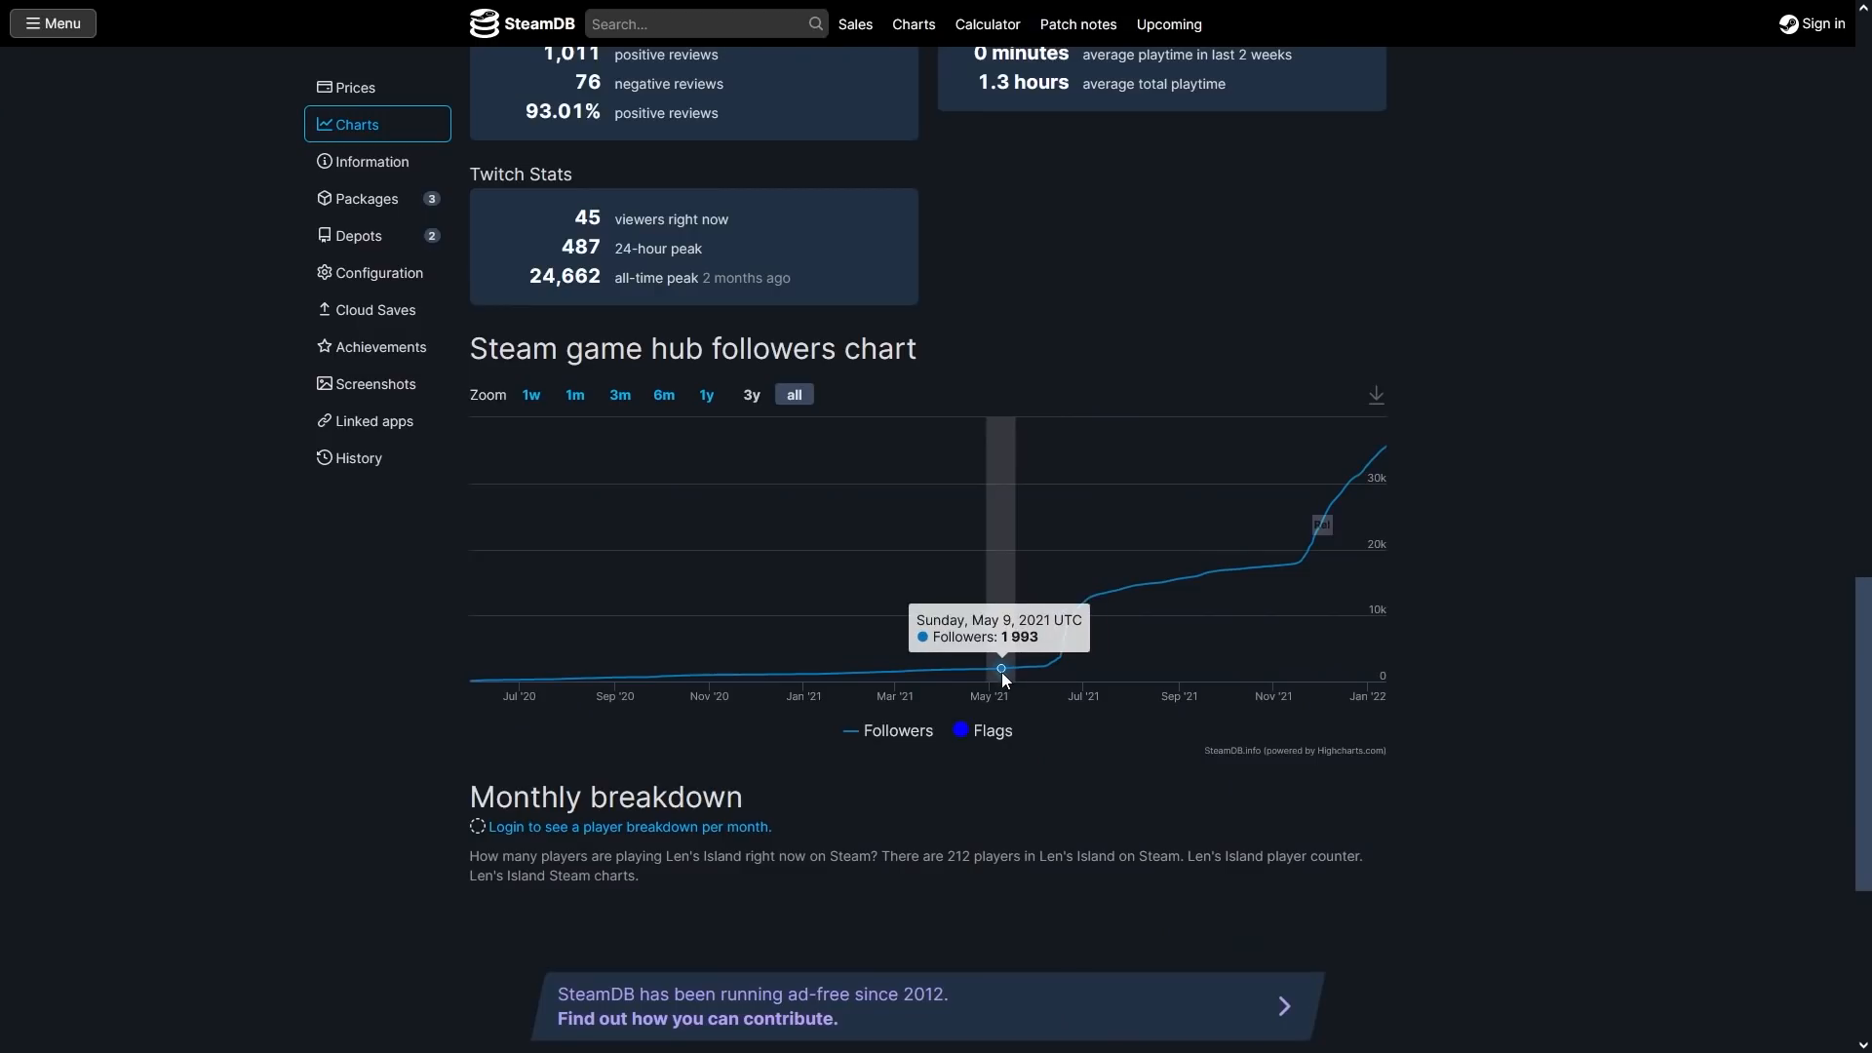
{"action": "mouse_move", "coordinate": [1144, 670]}
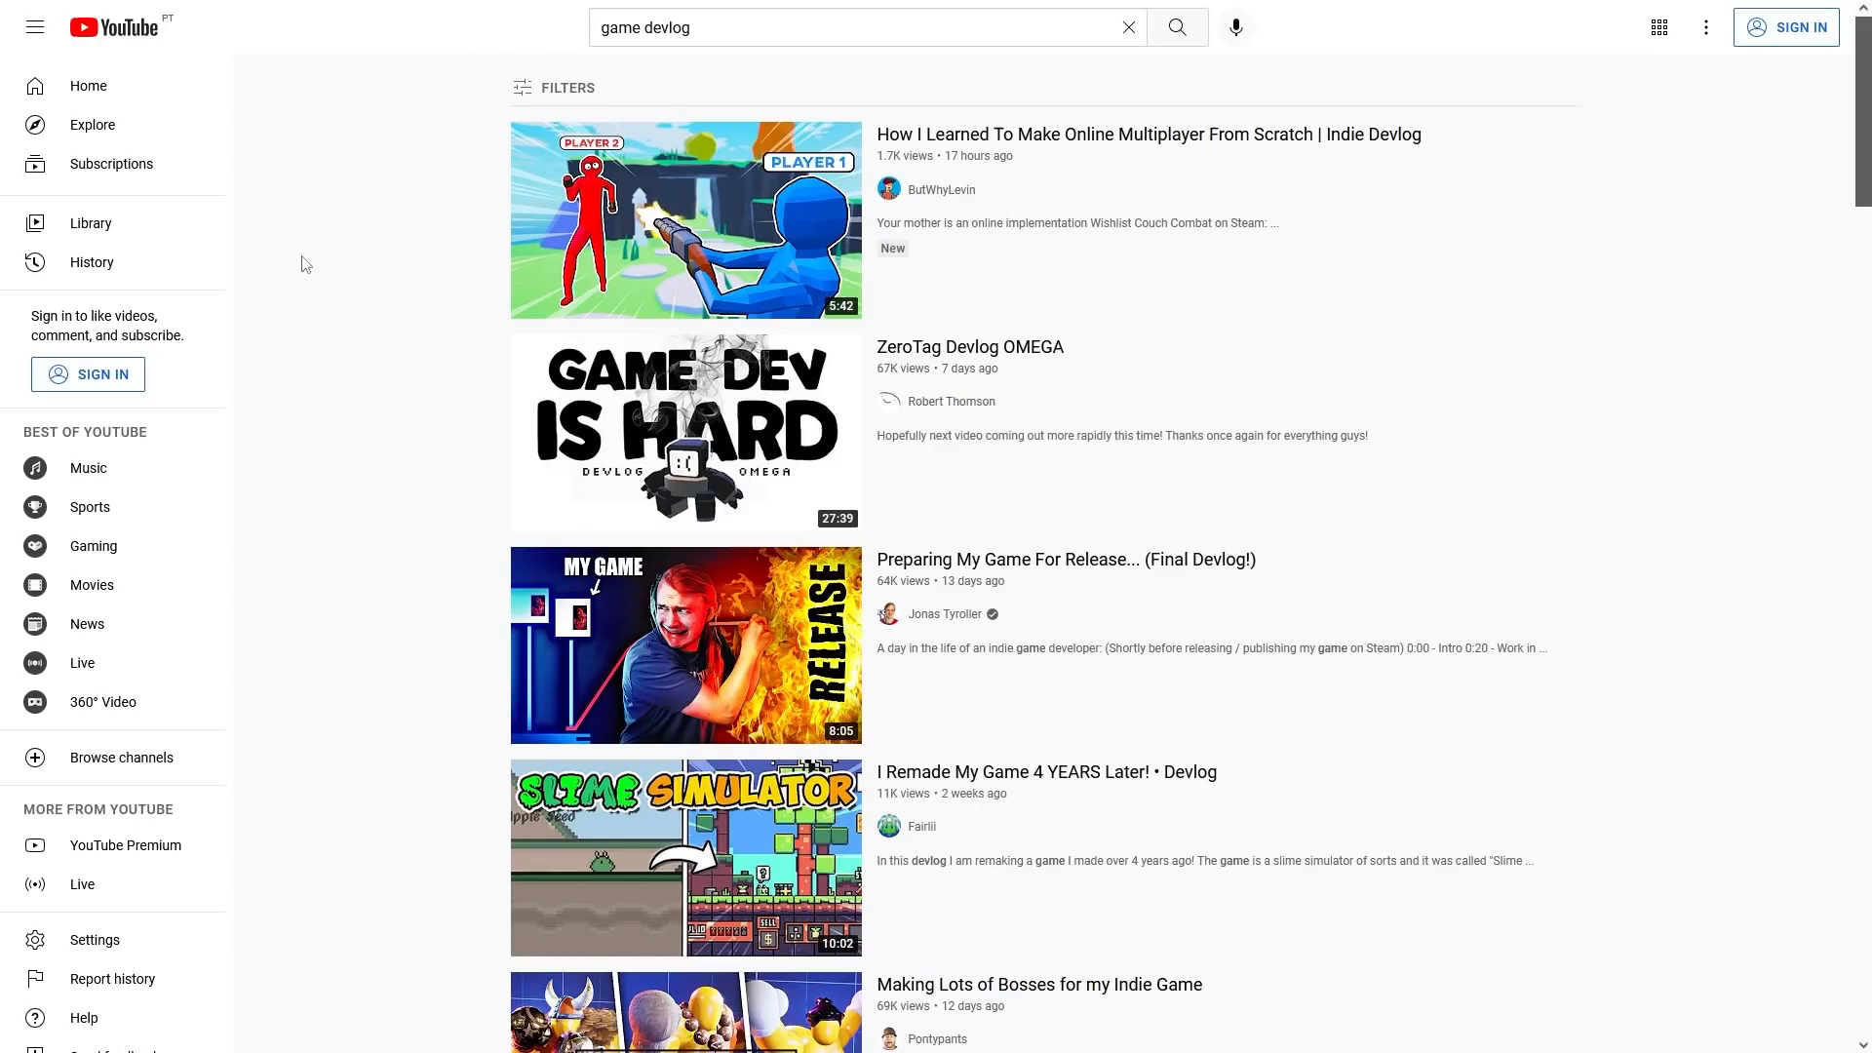
{"action": "scroll", "scroll_direction": "up", "scroll_amount": 3}
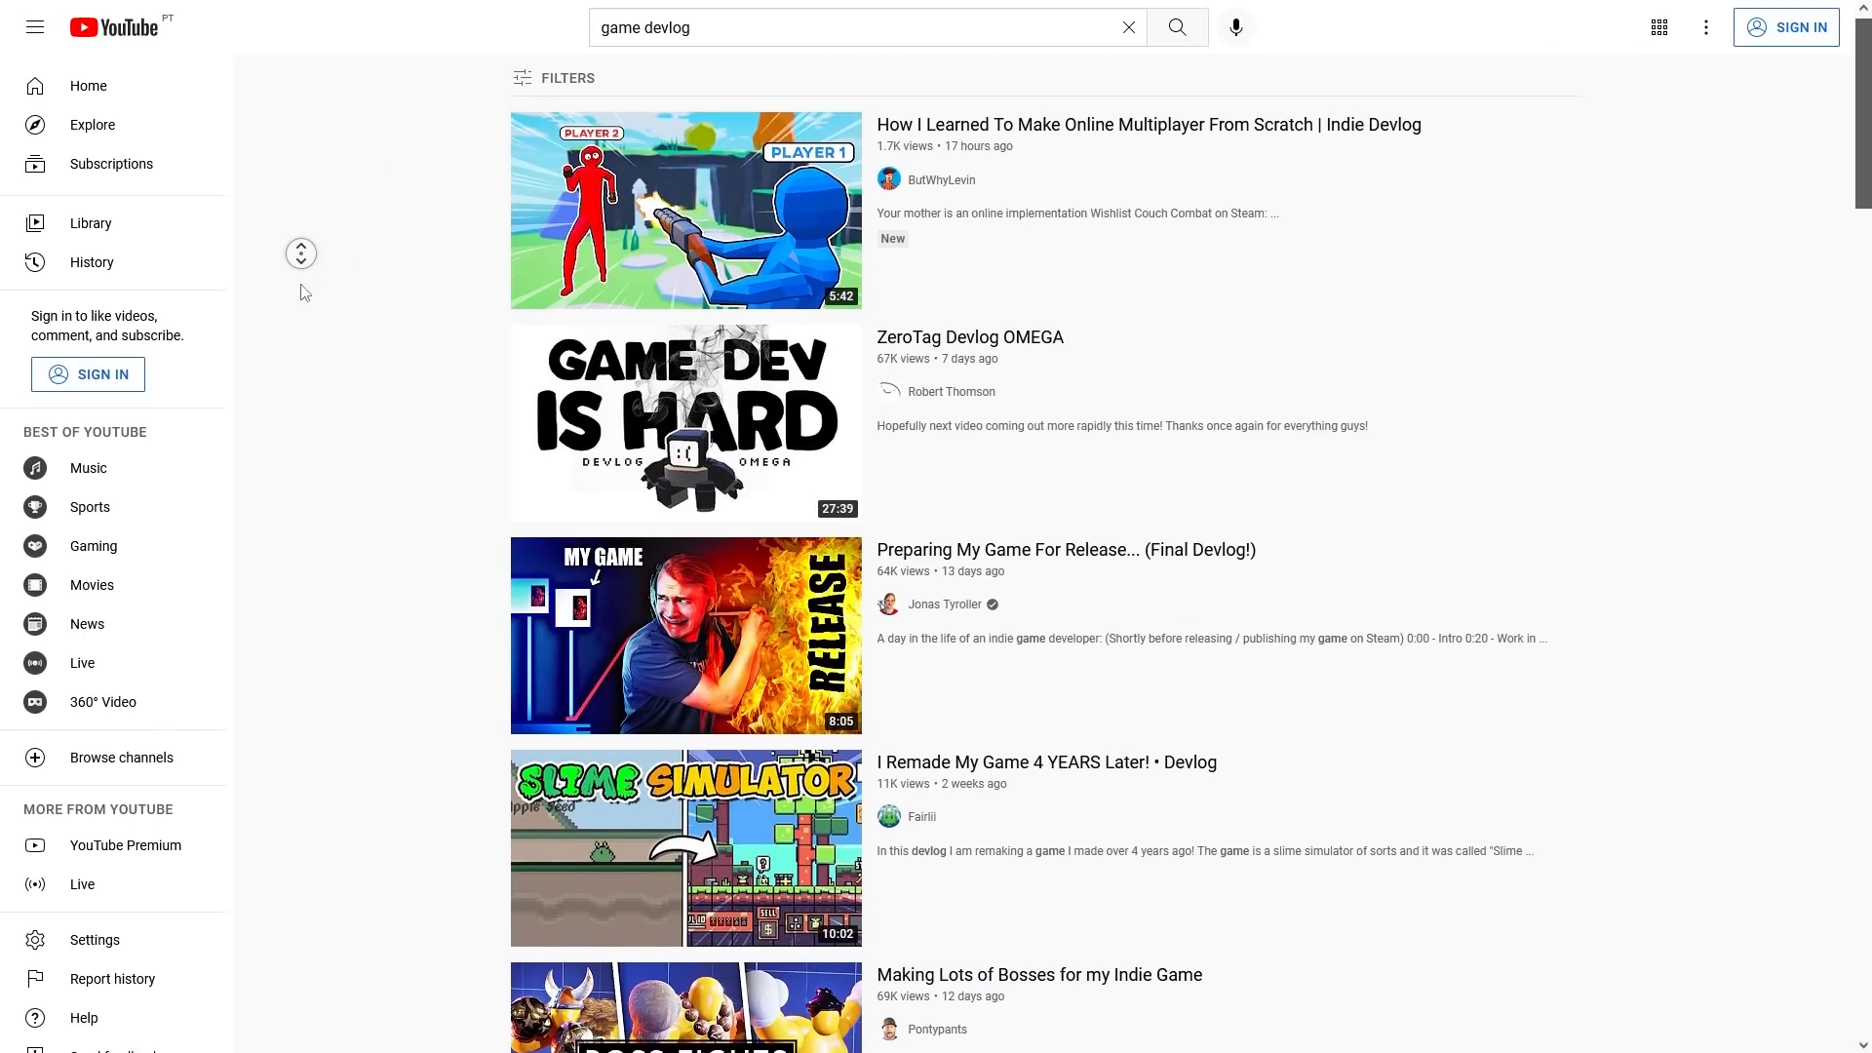
{"action": "scroll", "scroll_direction": "down", "scroll_amount": 3}
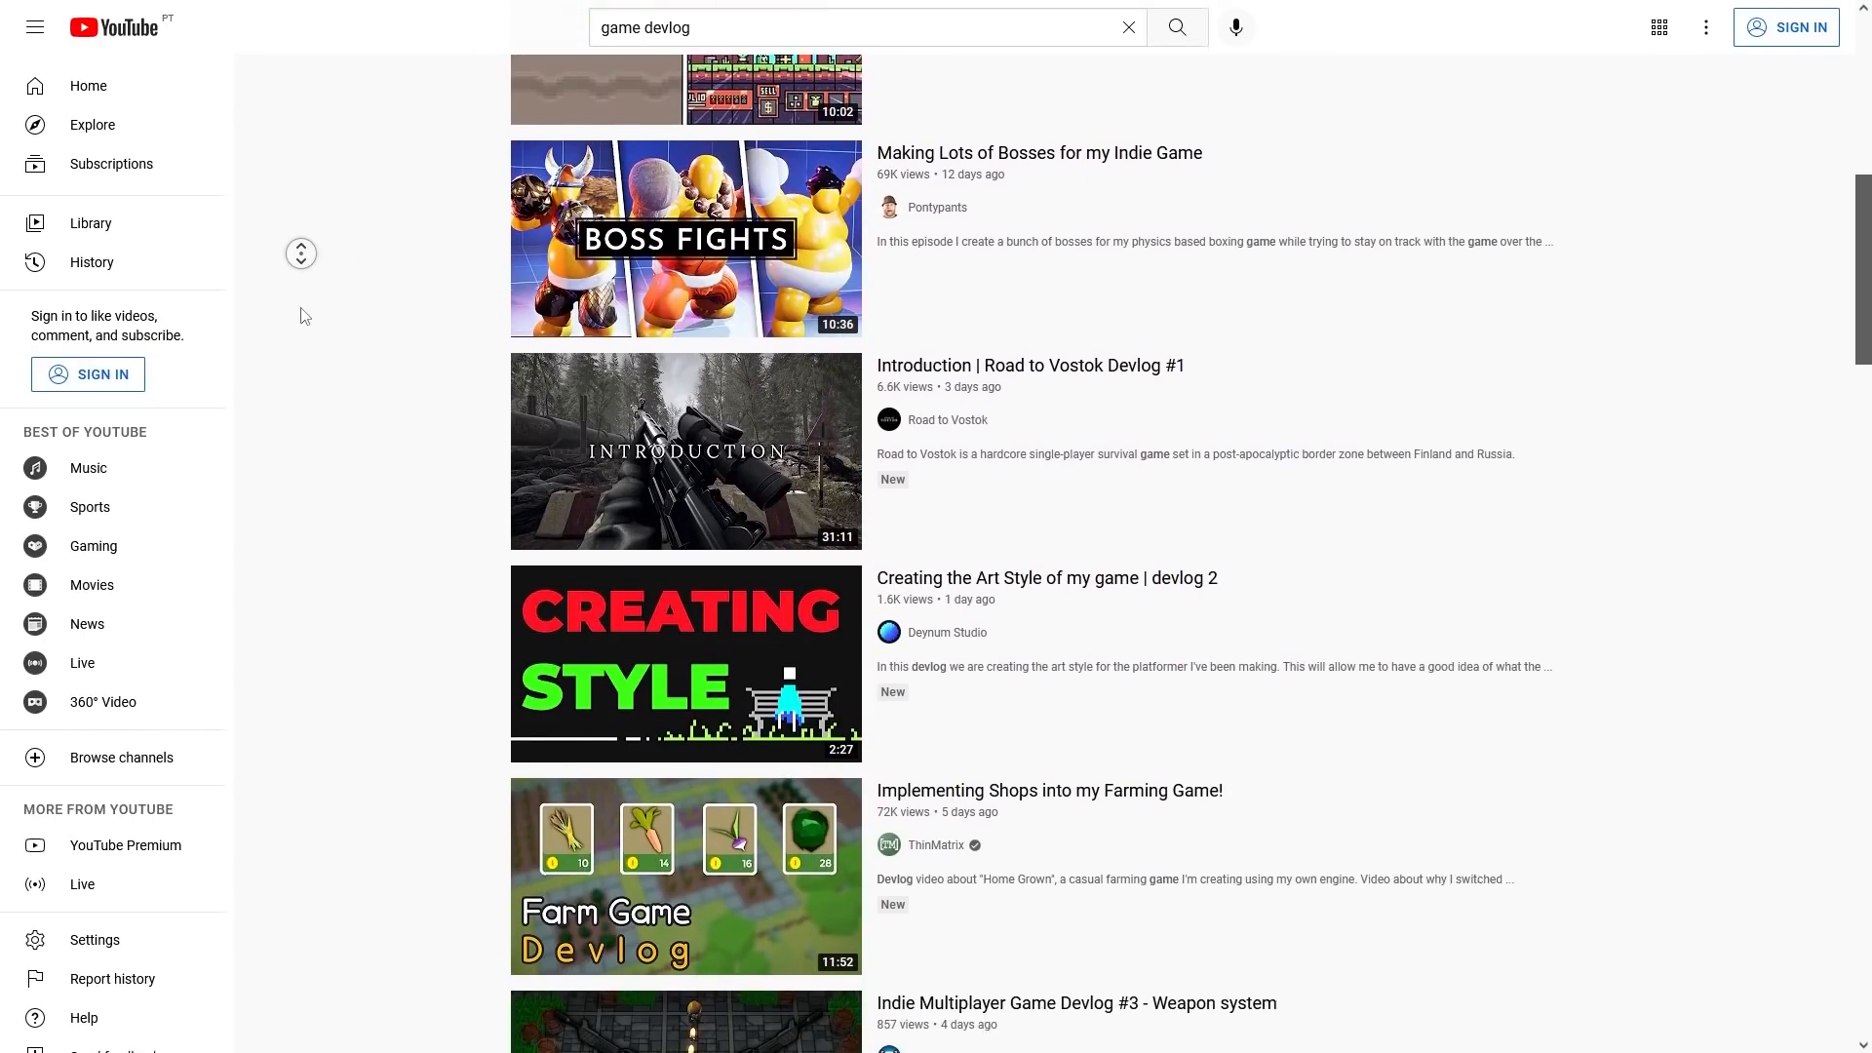
{"action": "scroll", "scroll_direction": "down", "scroll_amount": 3}
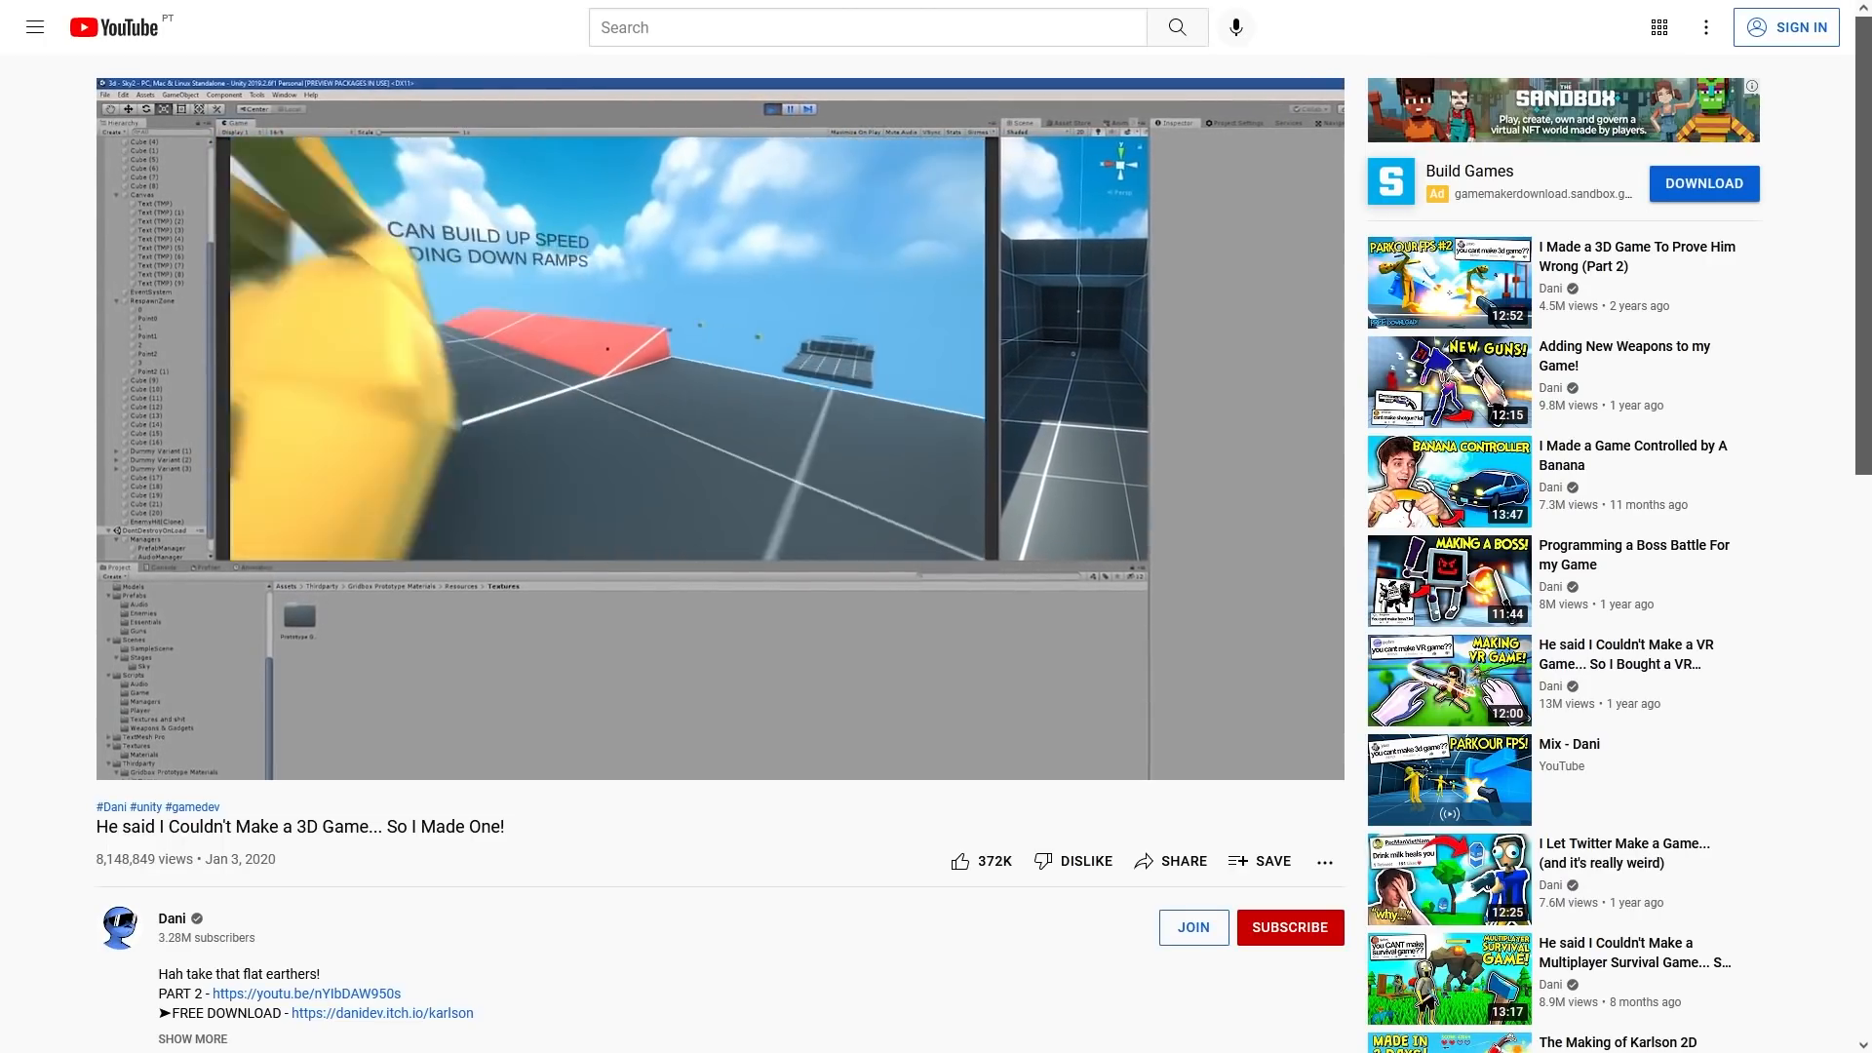
Step: Enter the search 'devlogs 2021' while moving from the devlog video toward #screenshotsaturday
{"action": "type", "text": "devlogs 2021"}
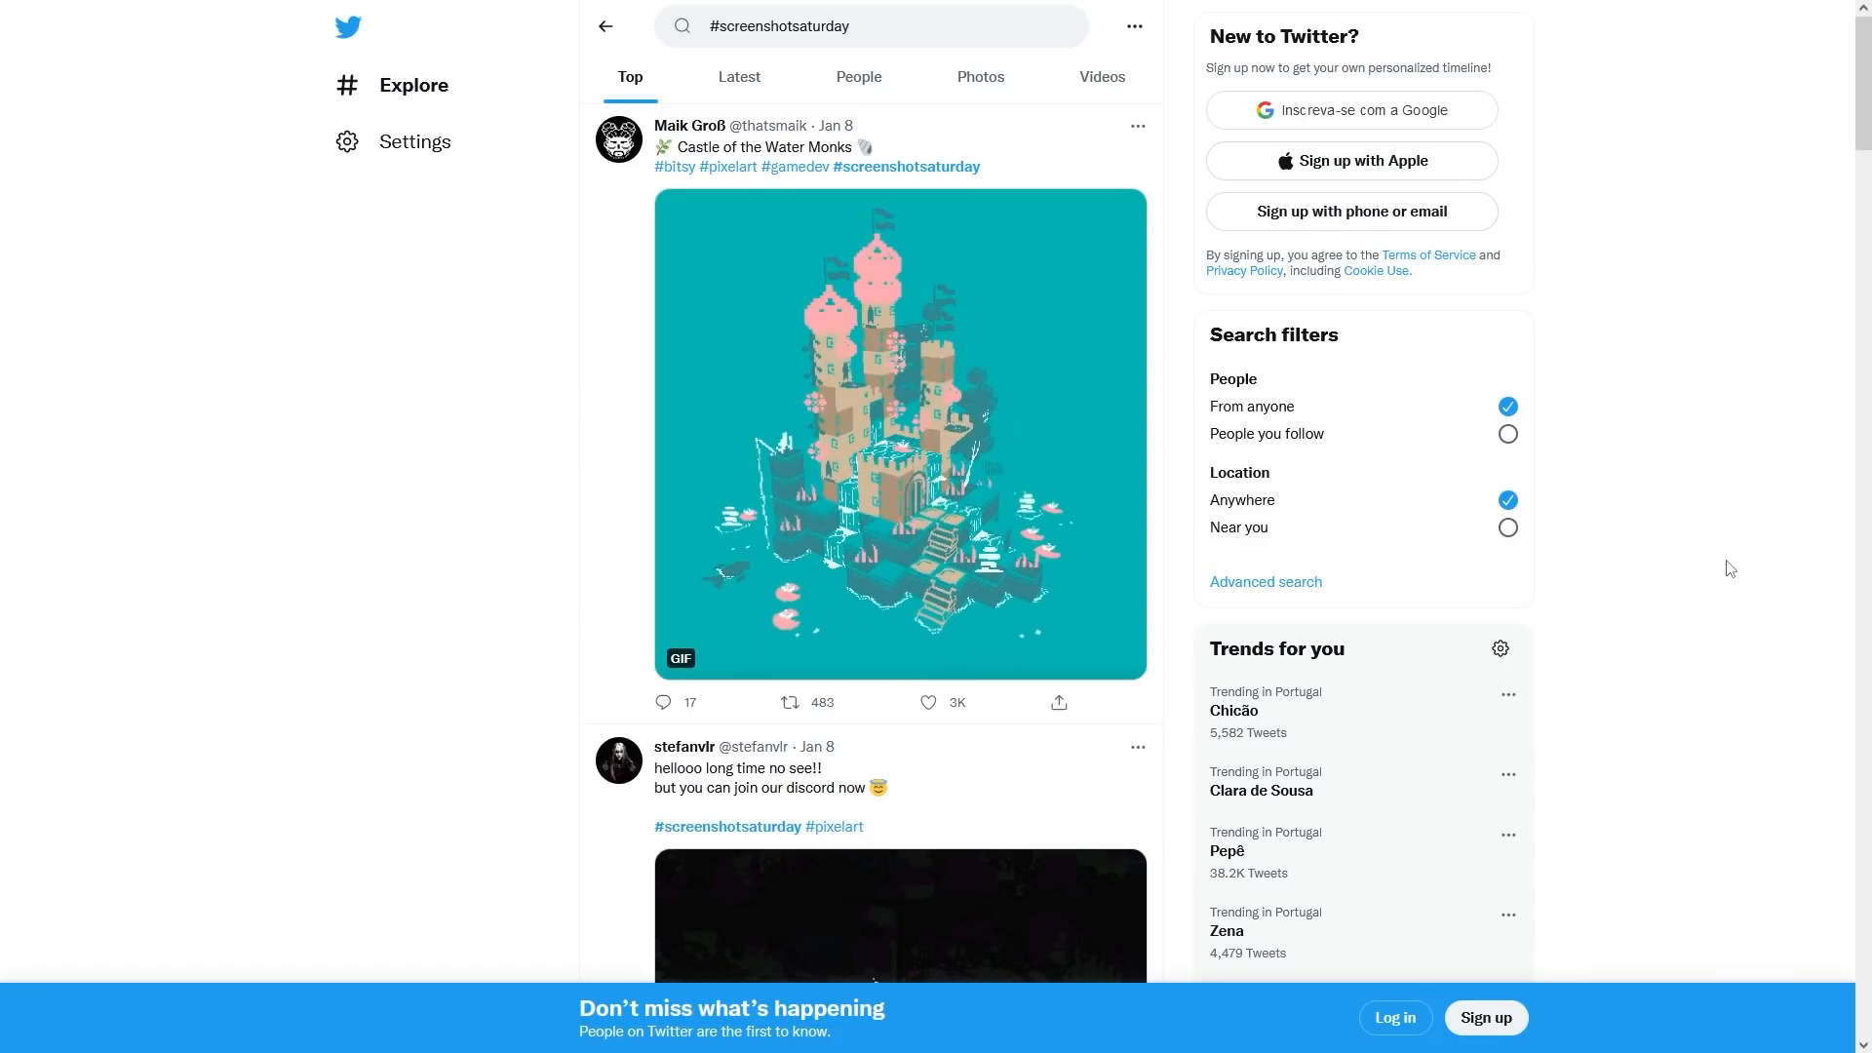
{"action": "scroll", "scroll_direction": "down", "scroll_amount": 3}
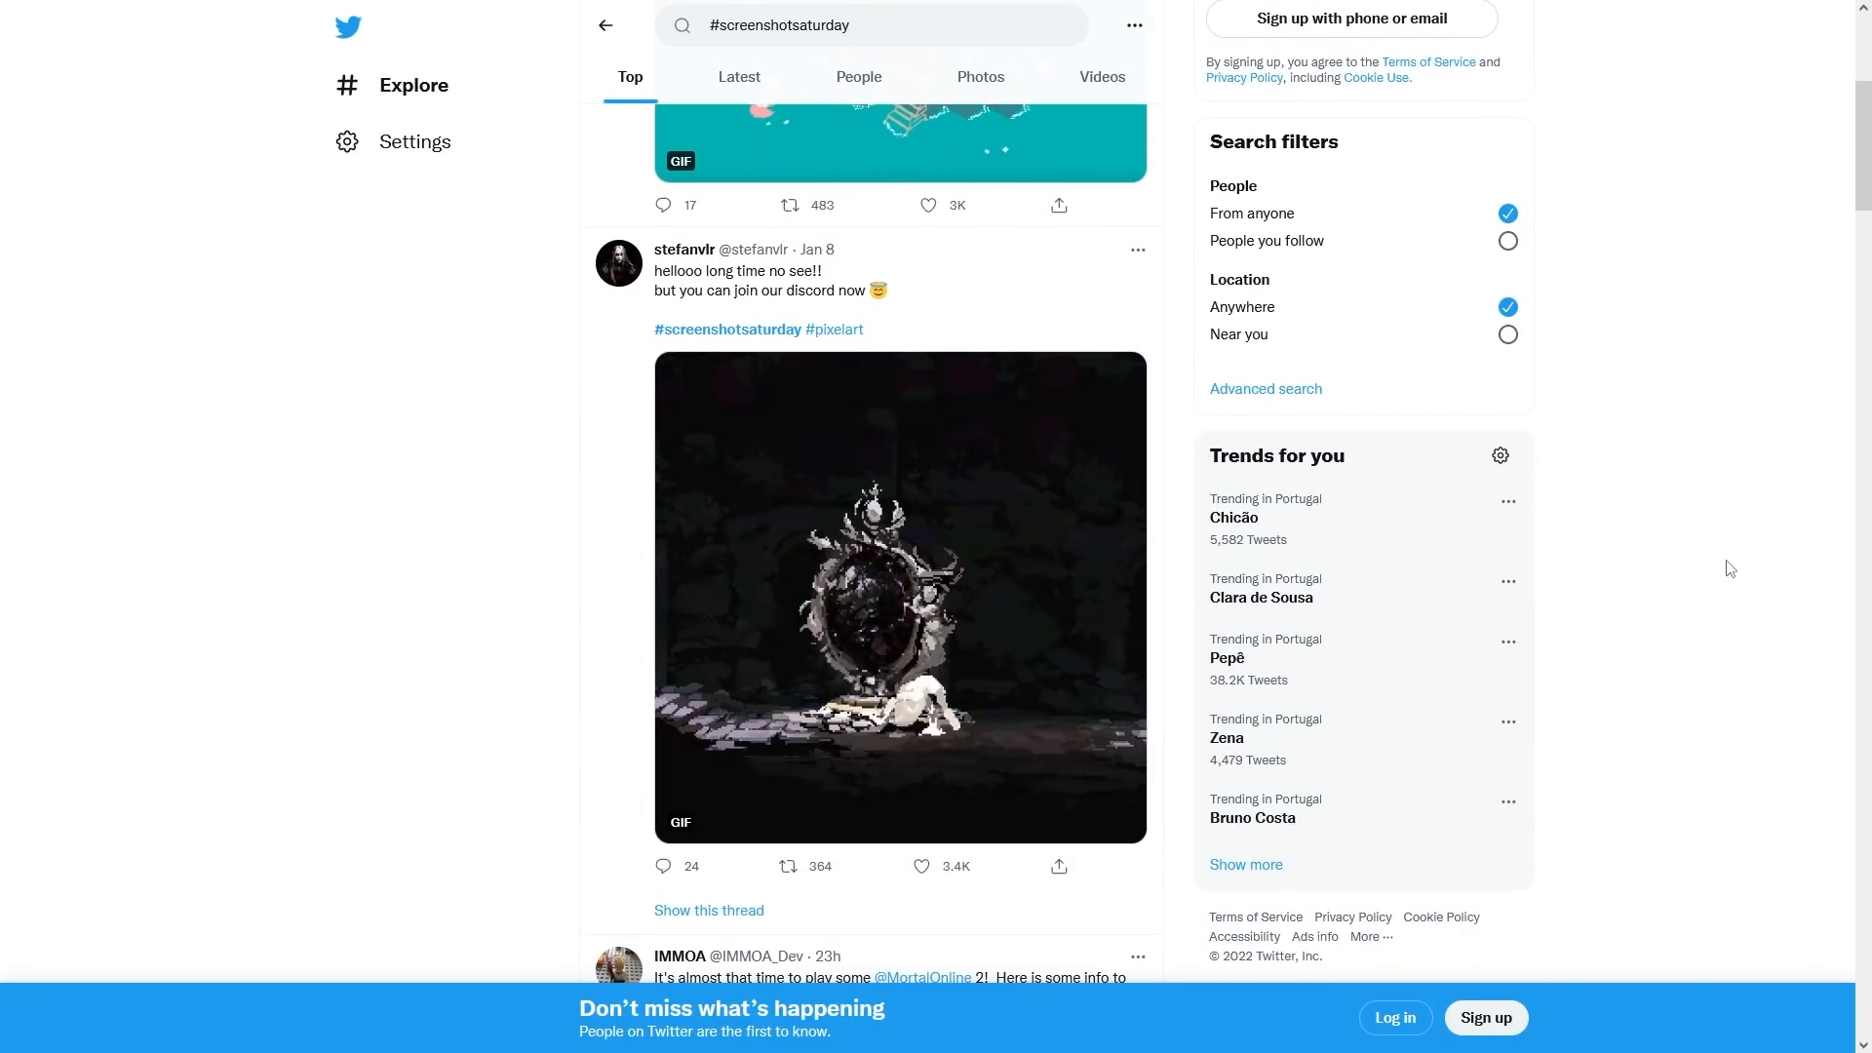
{"action": "scroll", "scroll_direction": "down", "scroll_amount": 3}
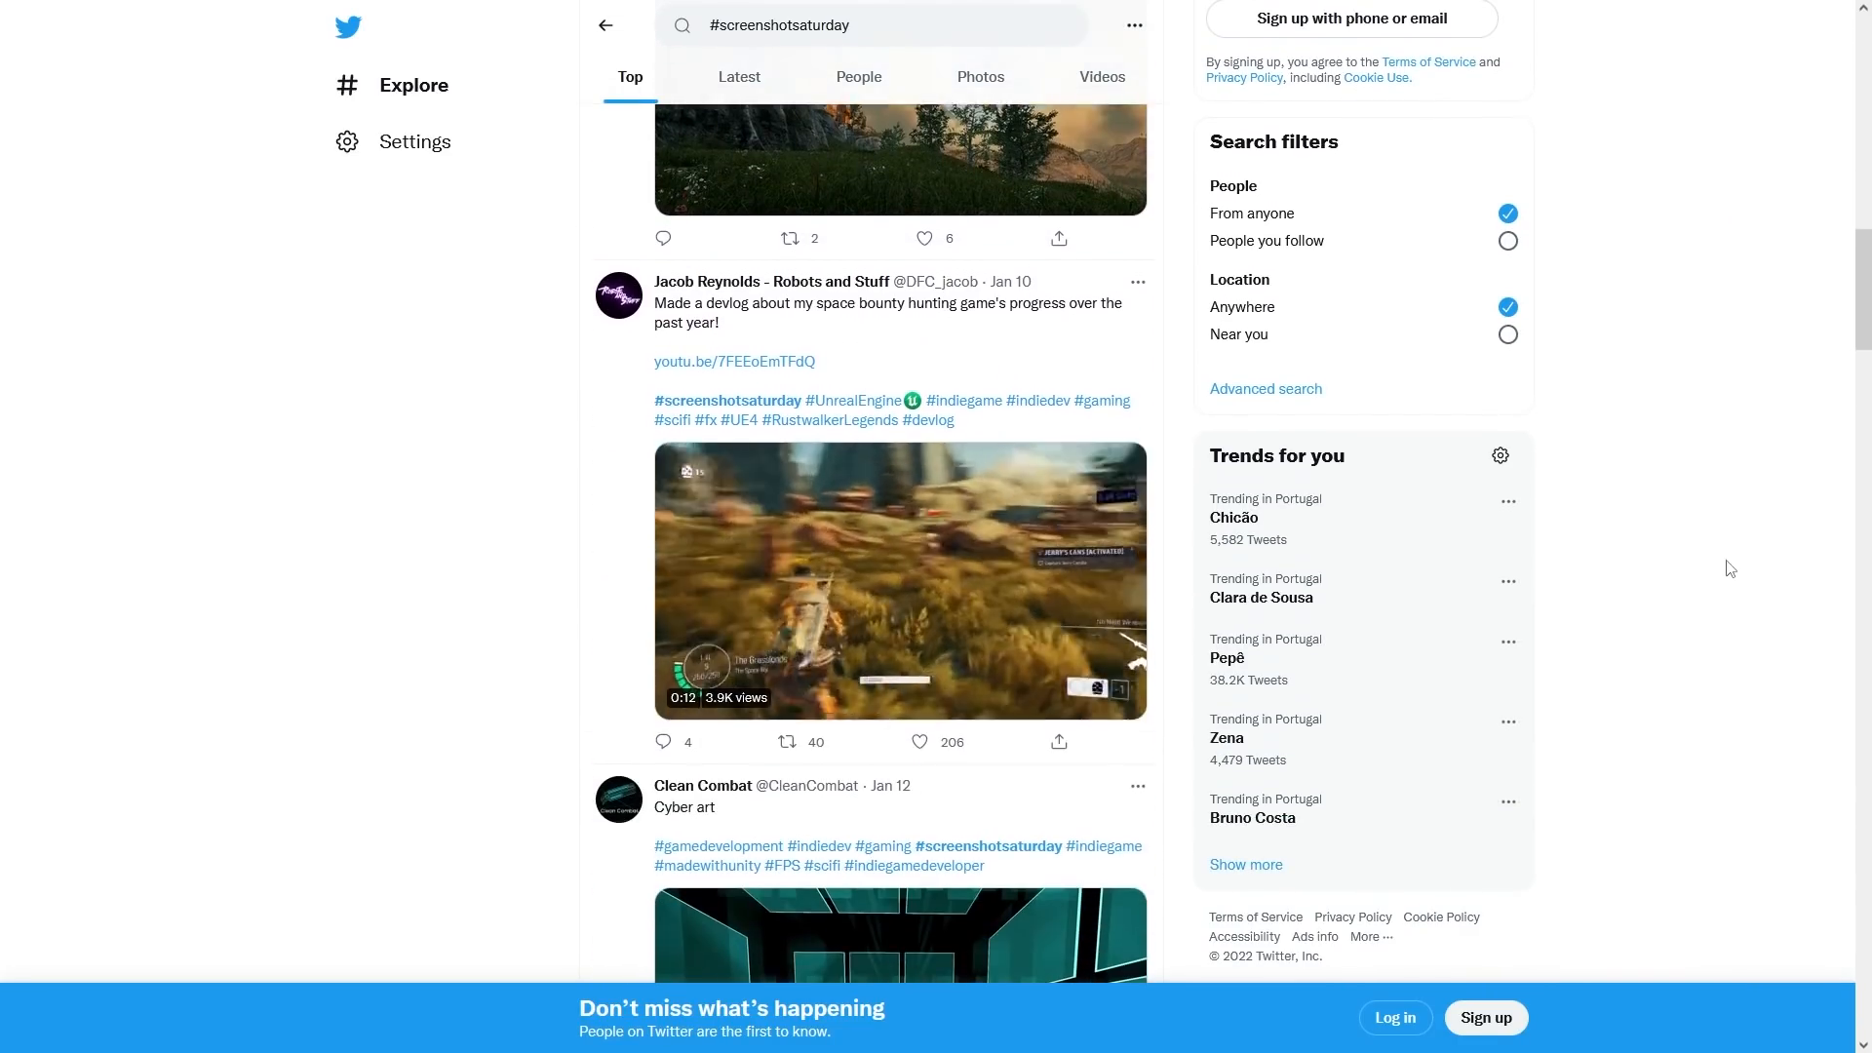
{"action": "scroll", "scroll_direction": "down", "scroll_amount": 3}
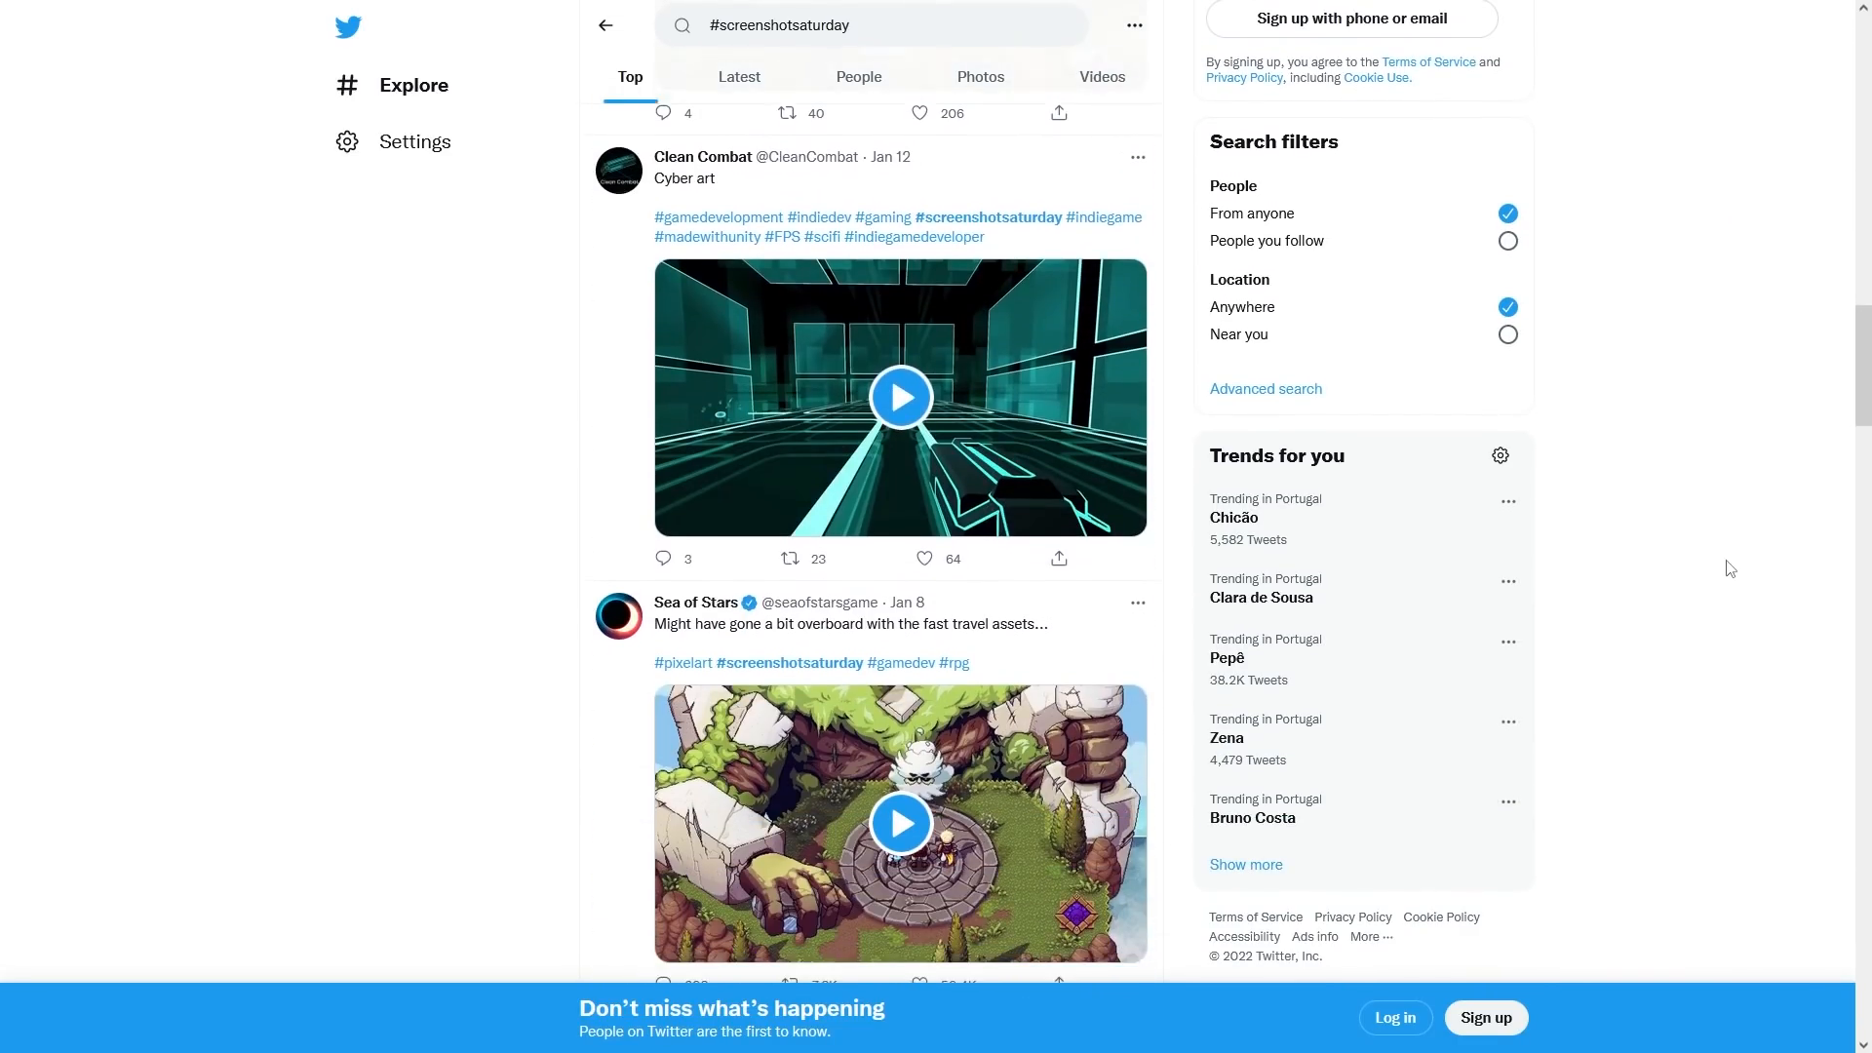
{"action": "scroll", "scroll_direction": "down", "scroll_amount": 3}
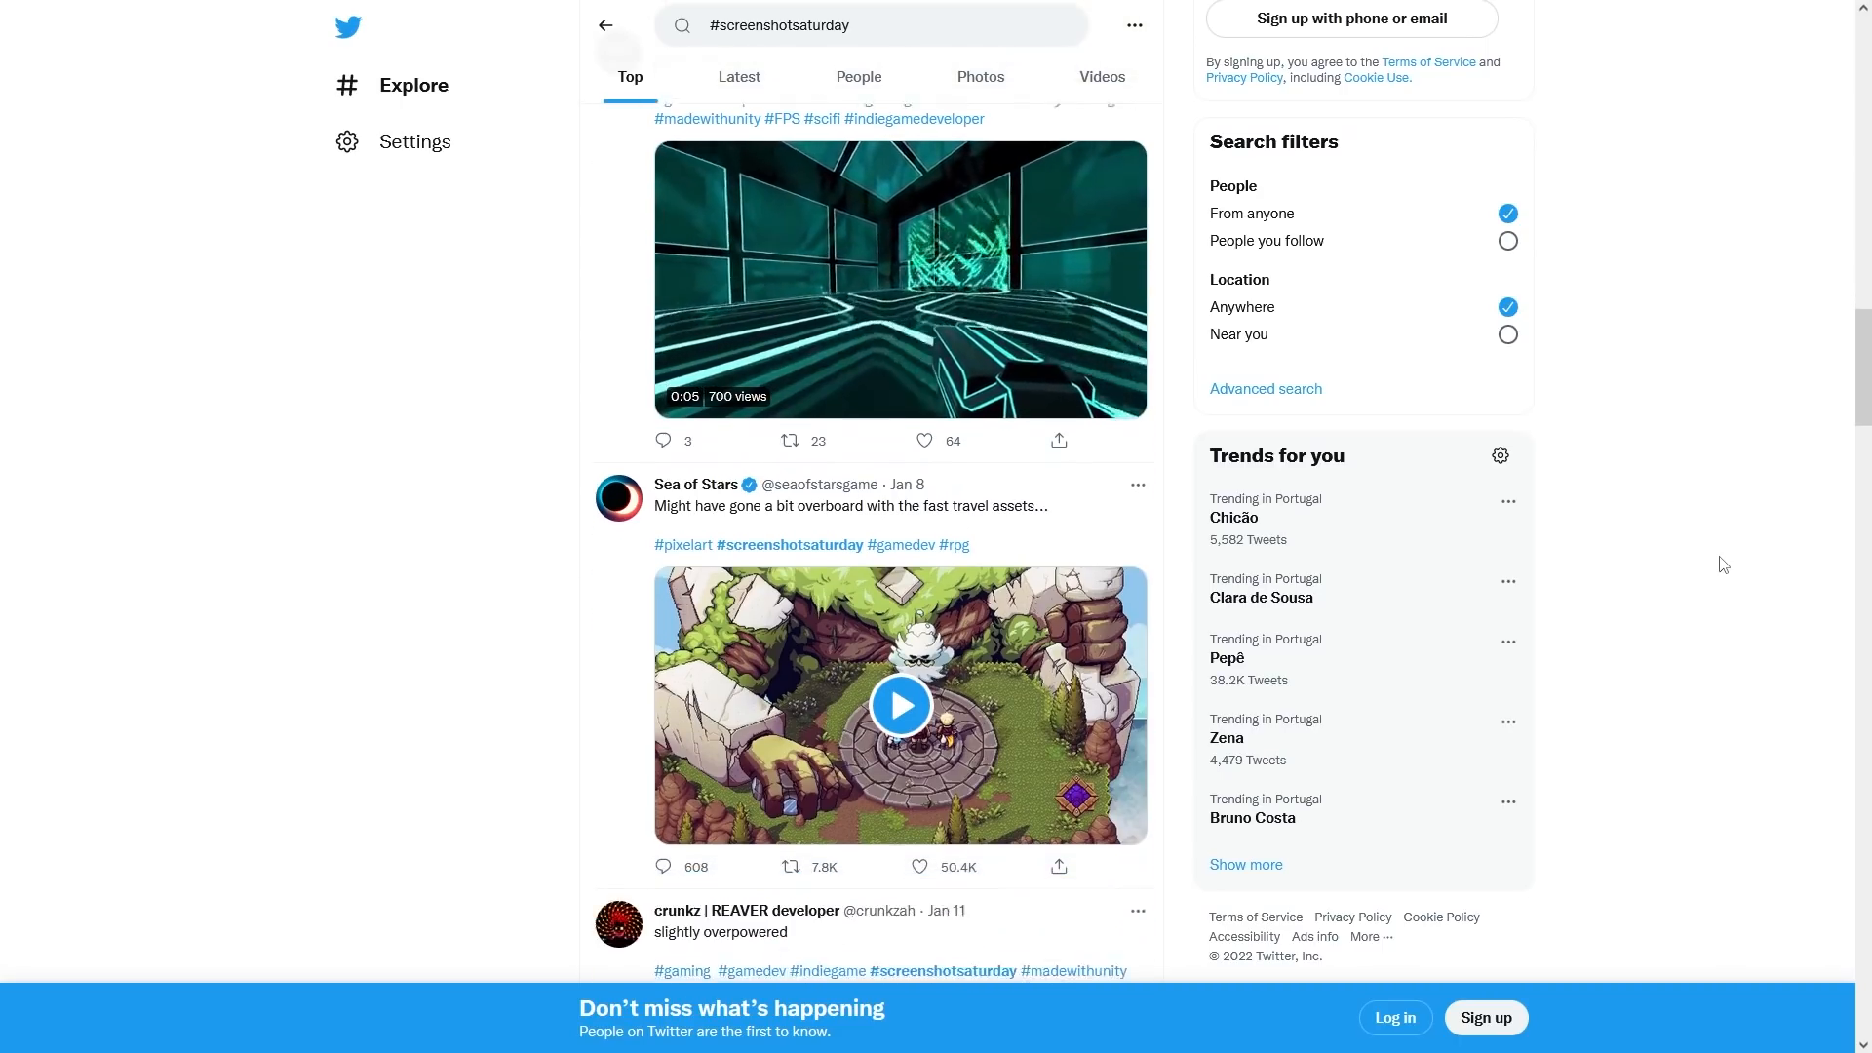
{"action": "scroll", "scroll_direction": "down", "scroll_amount": 3}
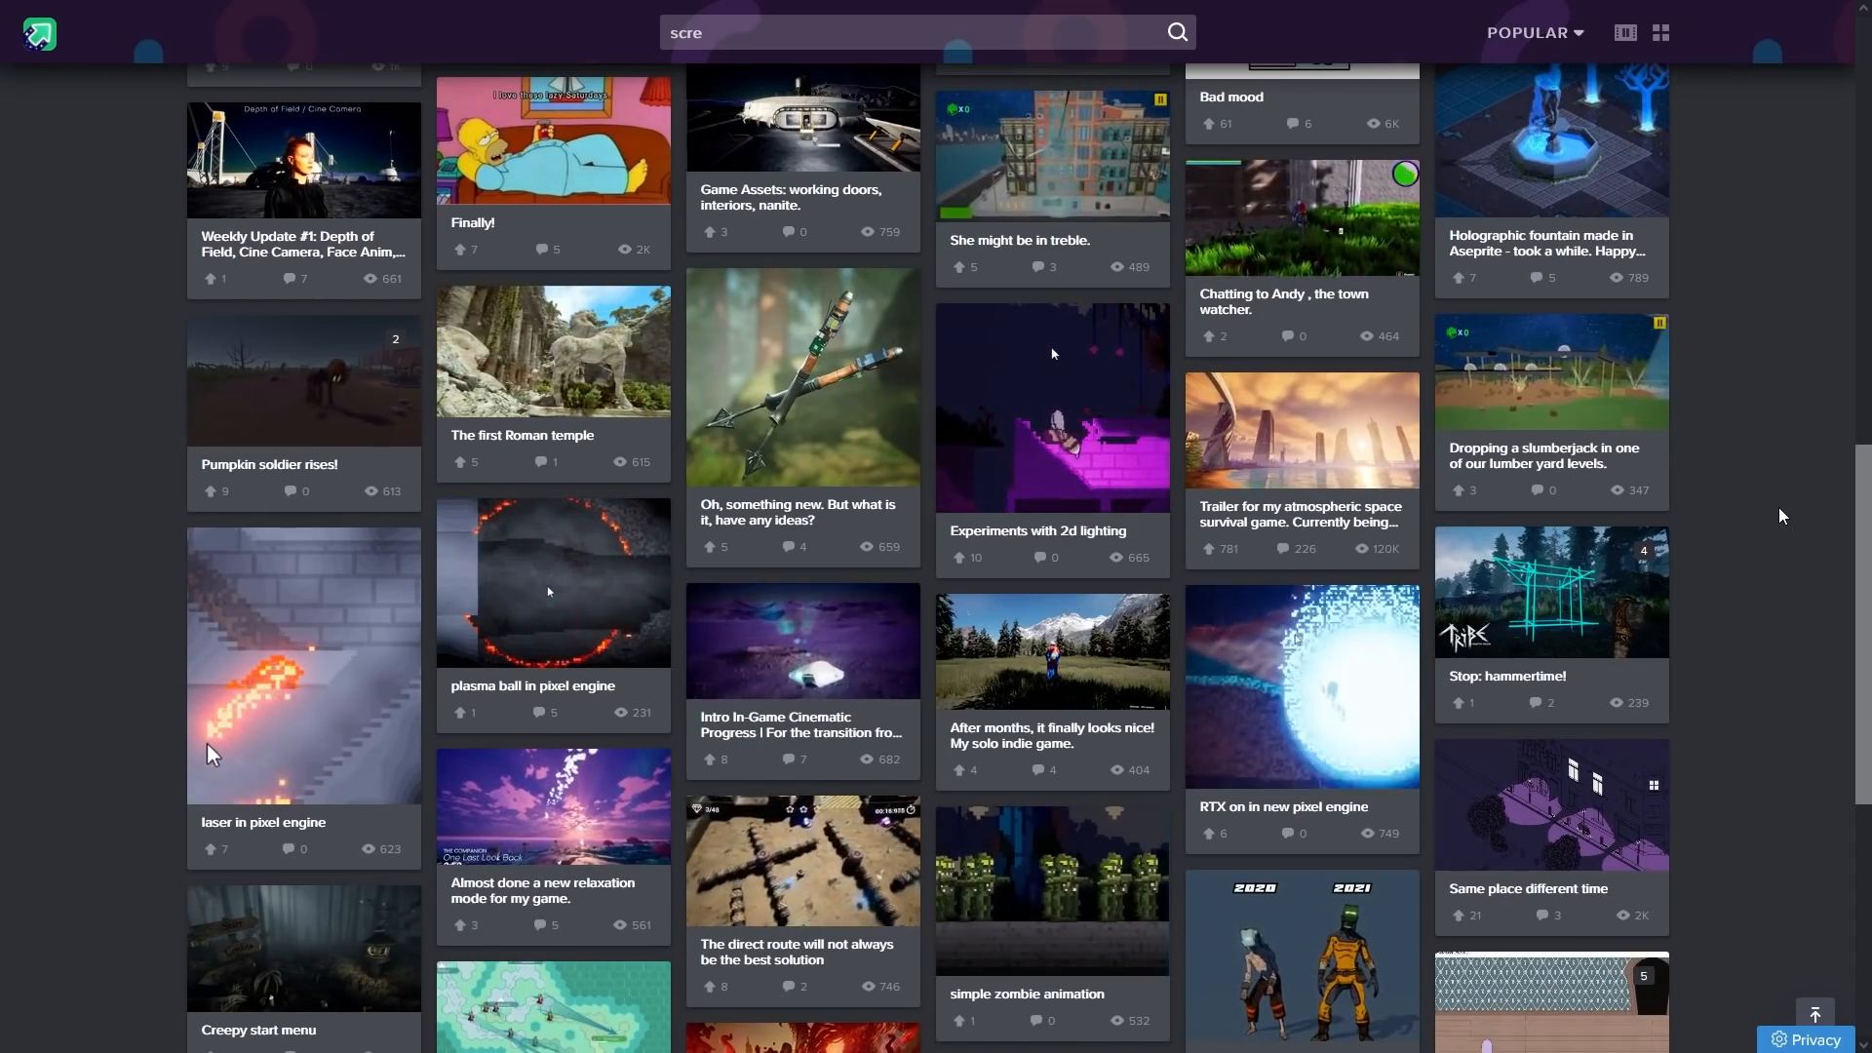
Step: Scroll down through the Imgur gallery of indie game posts
{"action": "scroll", "scroll_direction": "down", "scroll_amount": 3}
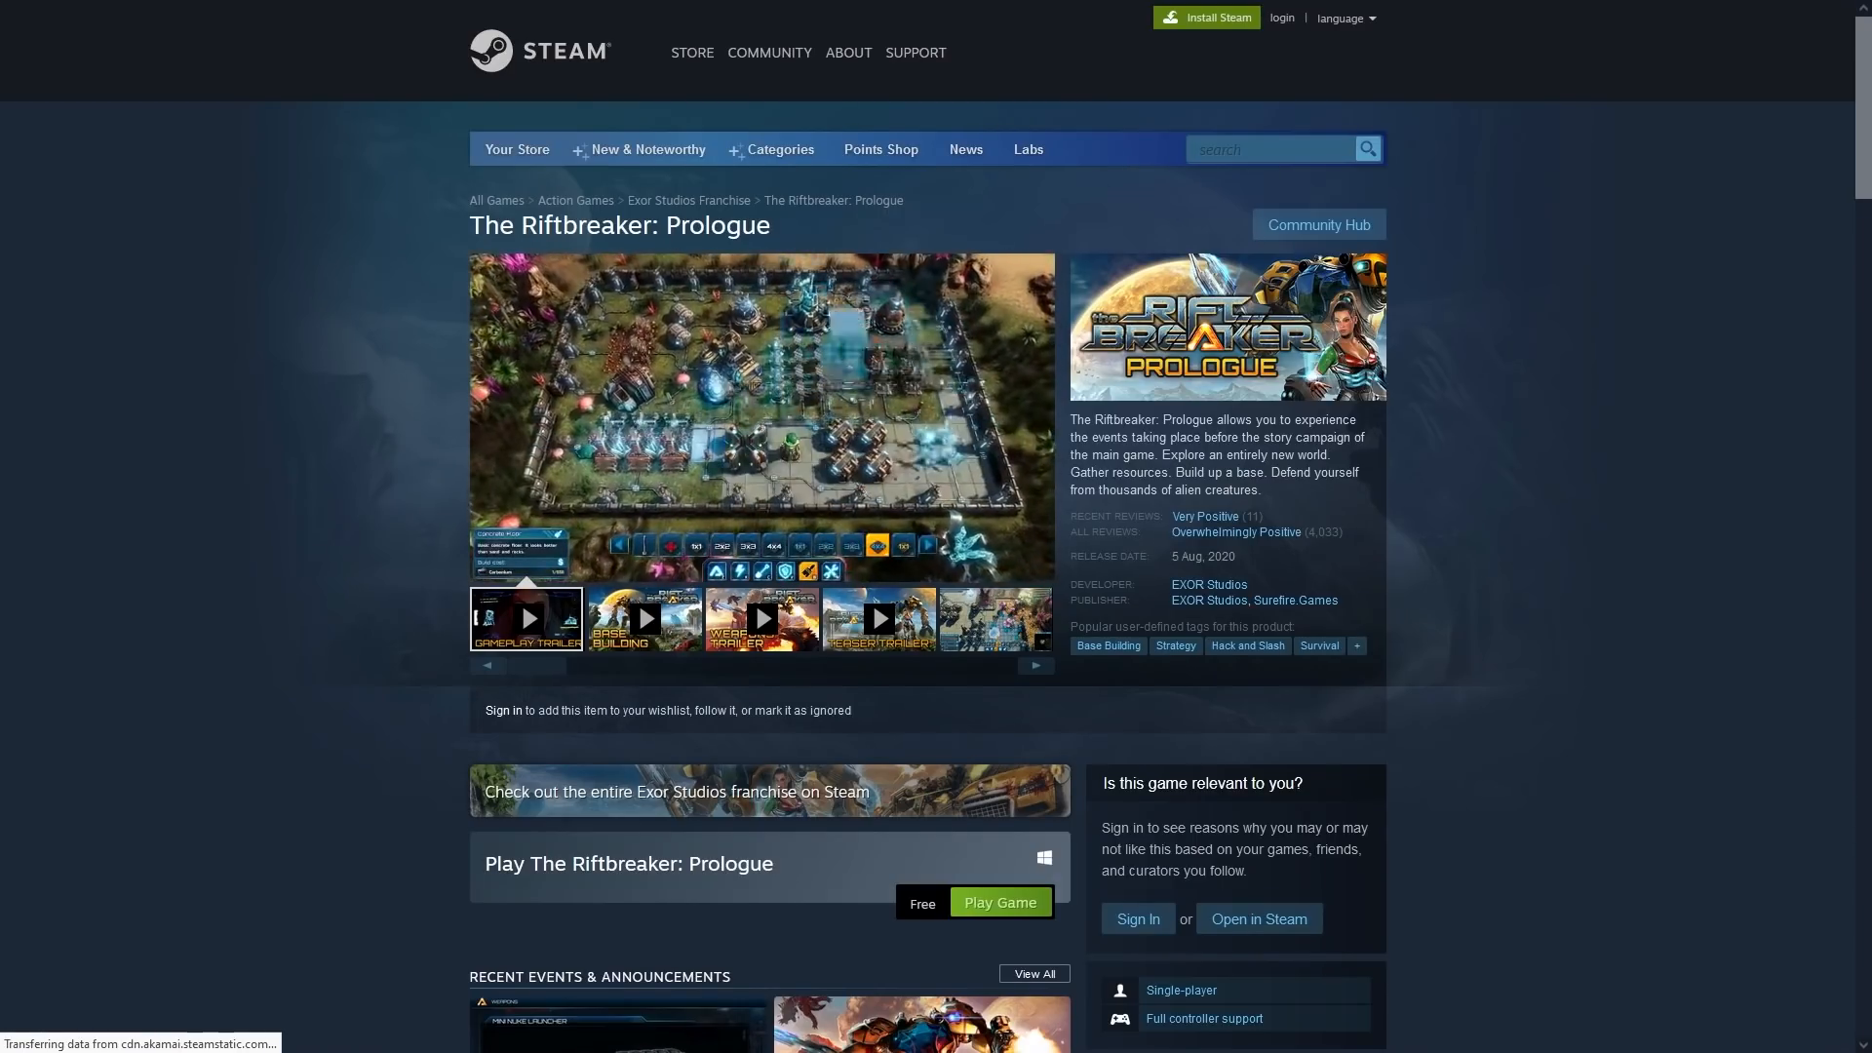
Step: Leave The Riftbreaker: Prologue store page for the Len's Island SteamDB page
{"action": "left_click", "coordinate": [642, 618]}
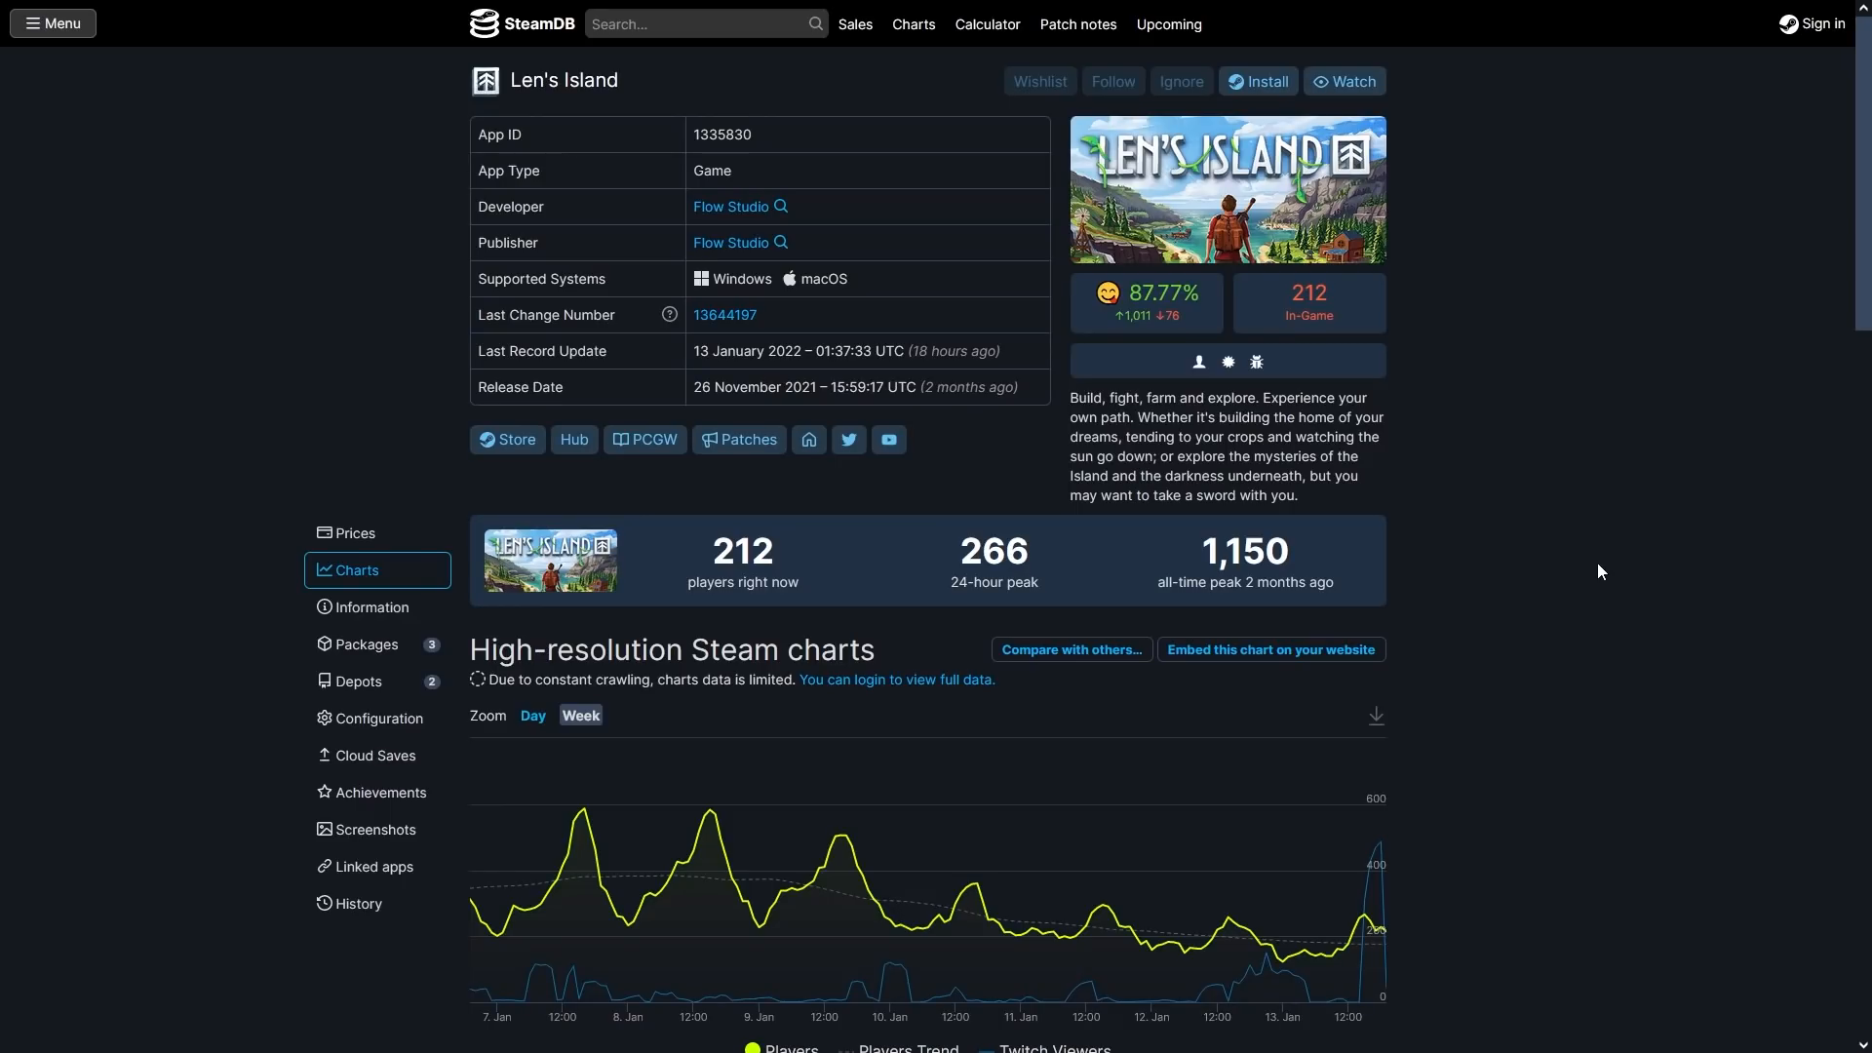
{"action": "scroll", "scroll_direction": "down", "scroll_amount": 3}
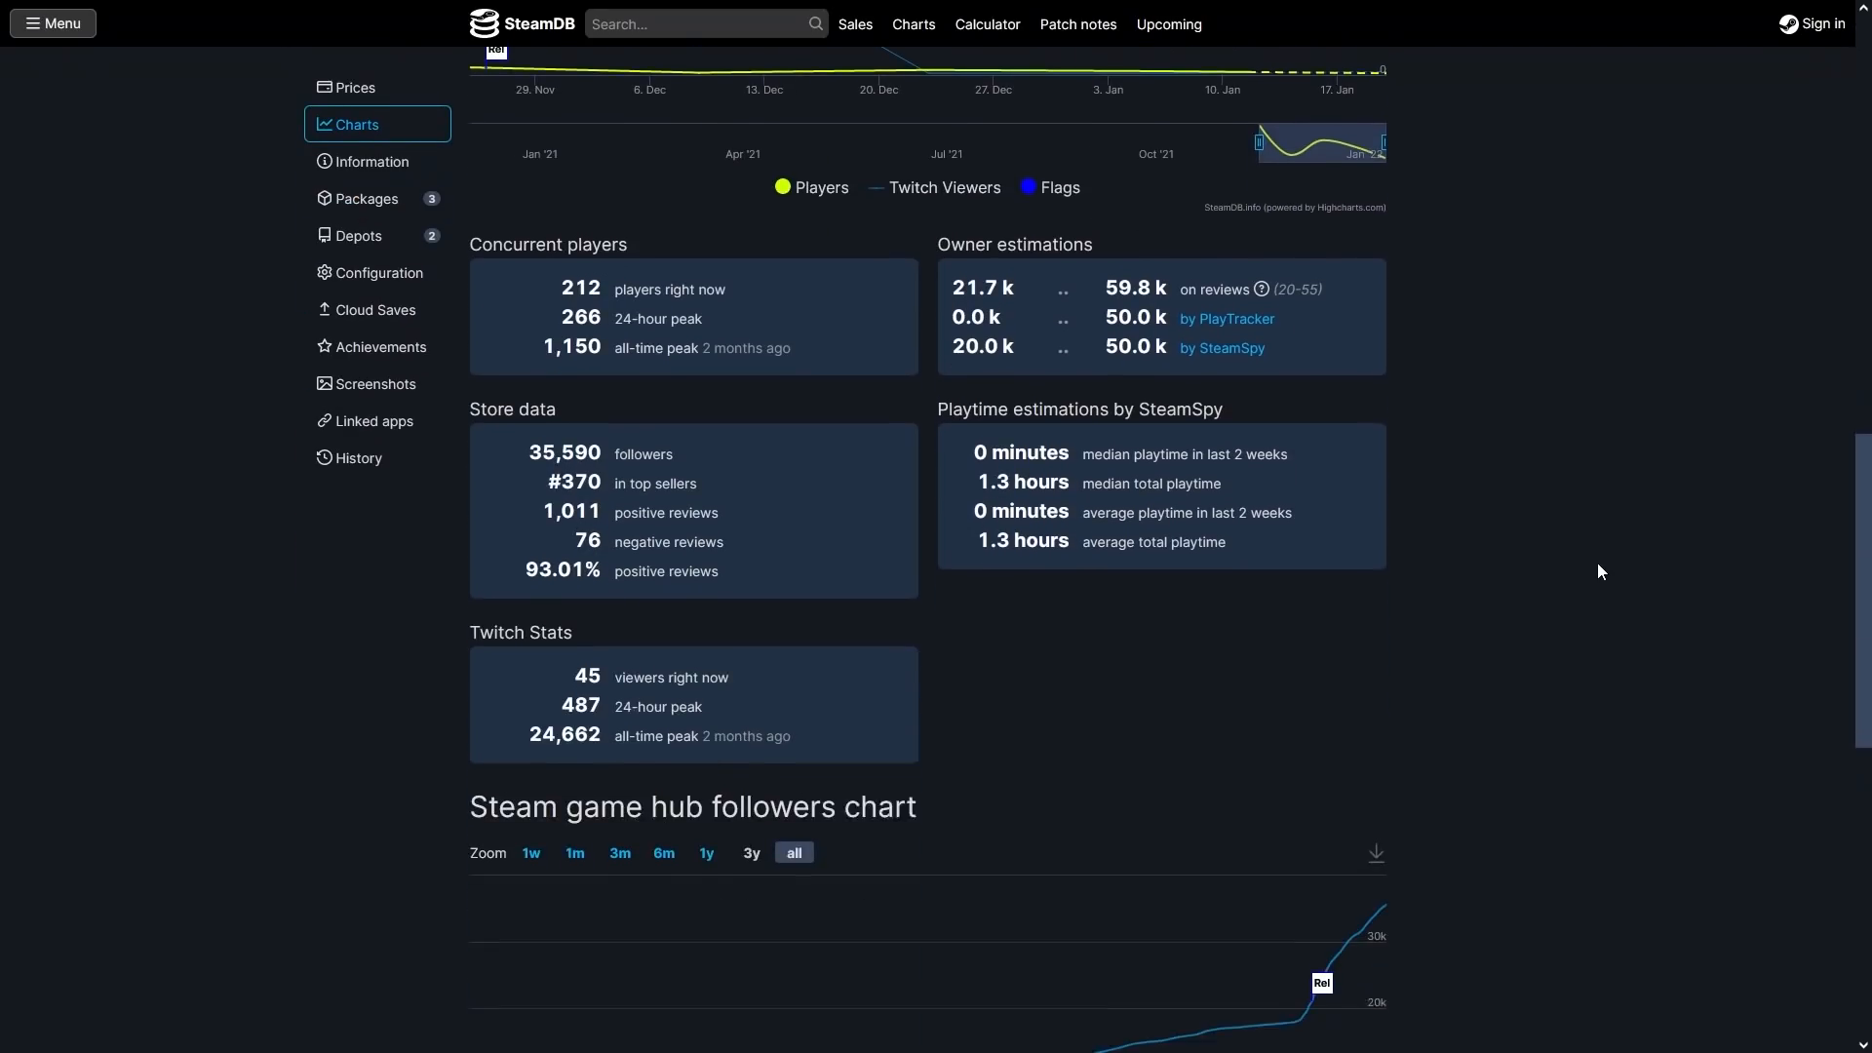
{"action": "scroll", "scroll_direction": "down", "scroll_amount": 3}
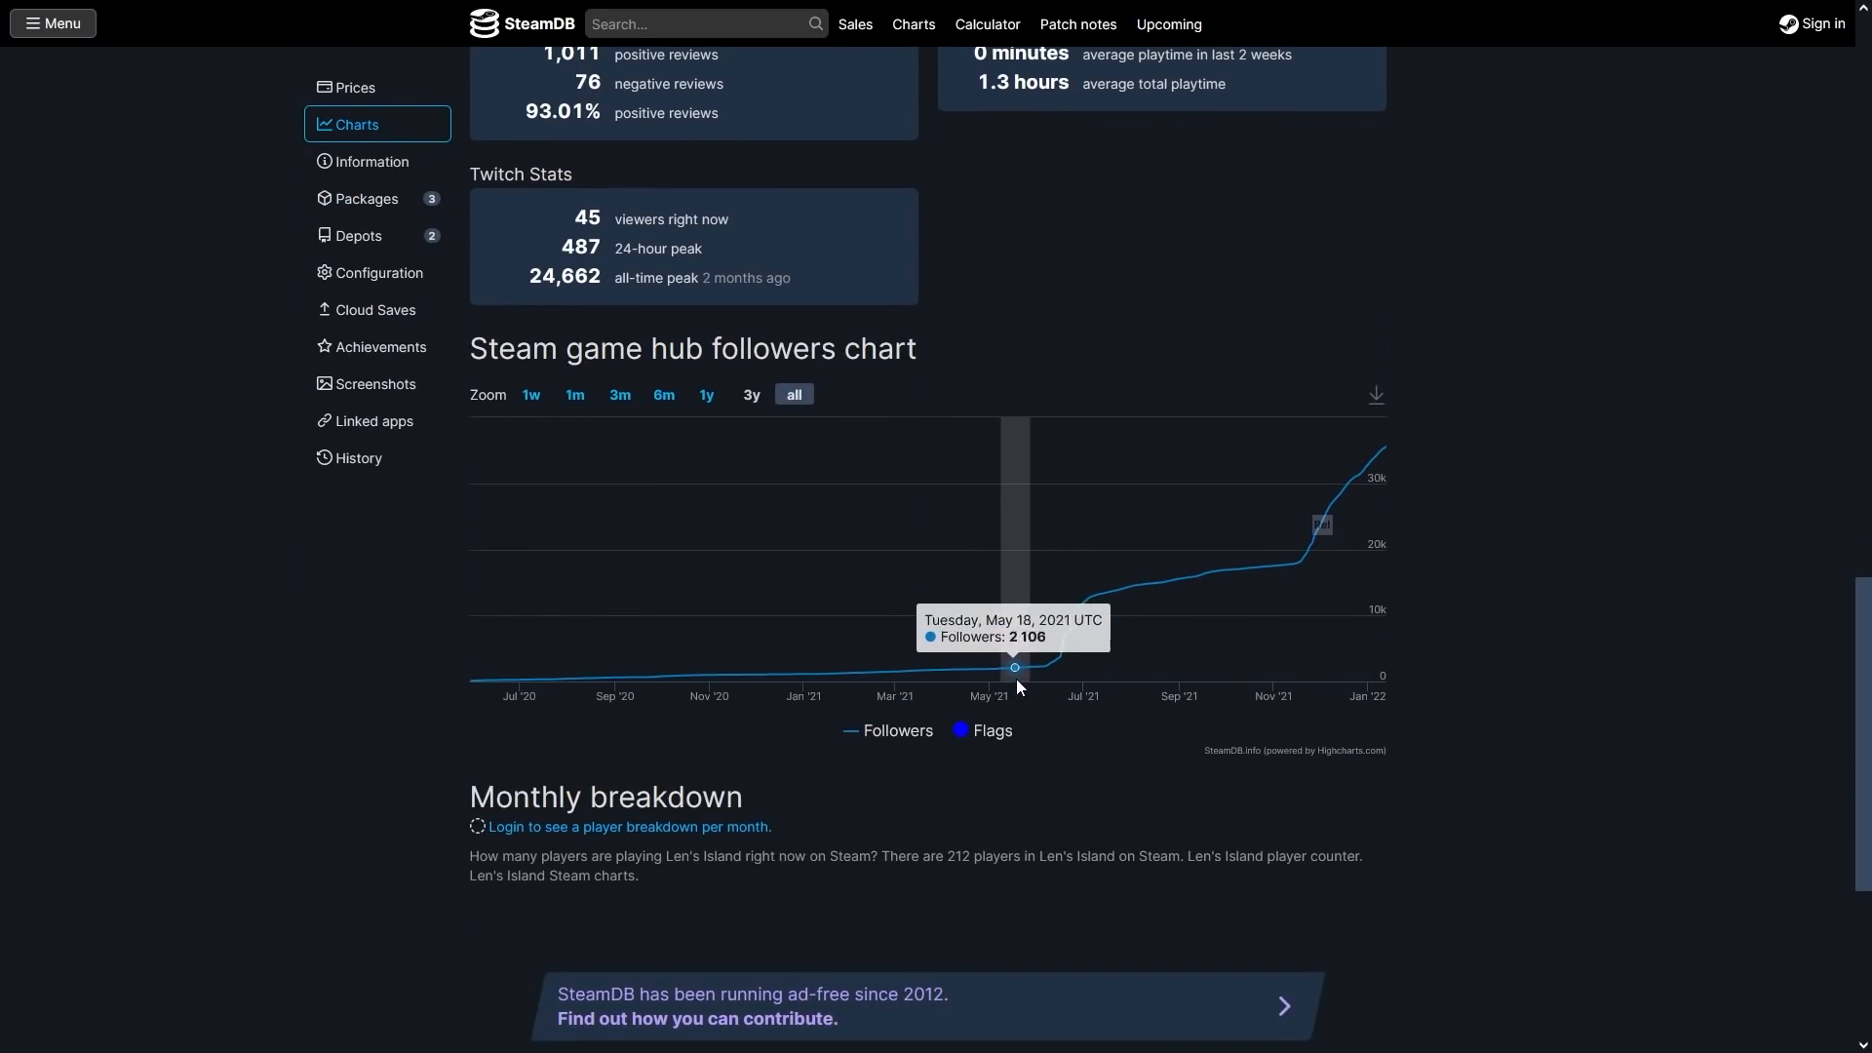
{"action": "mouse_move", "coordinate": [1144, 670]}
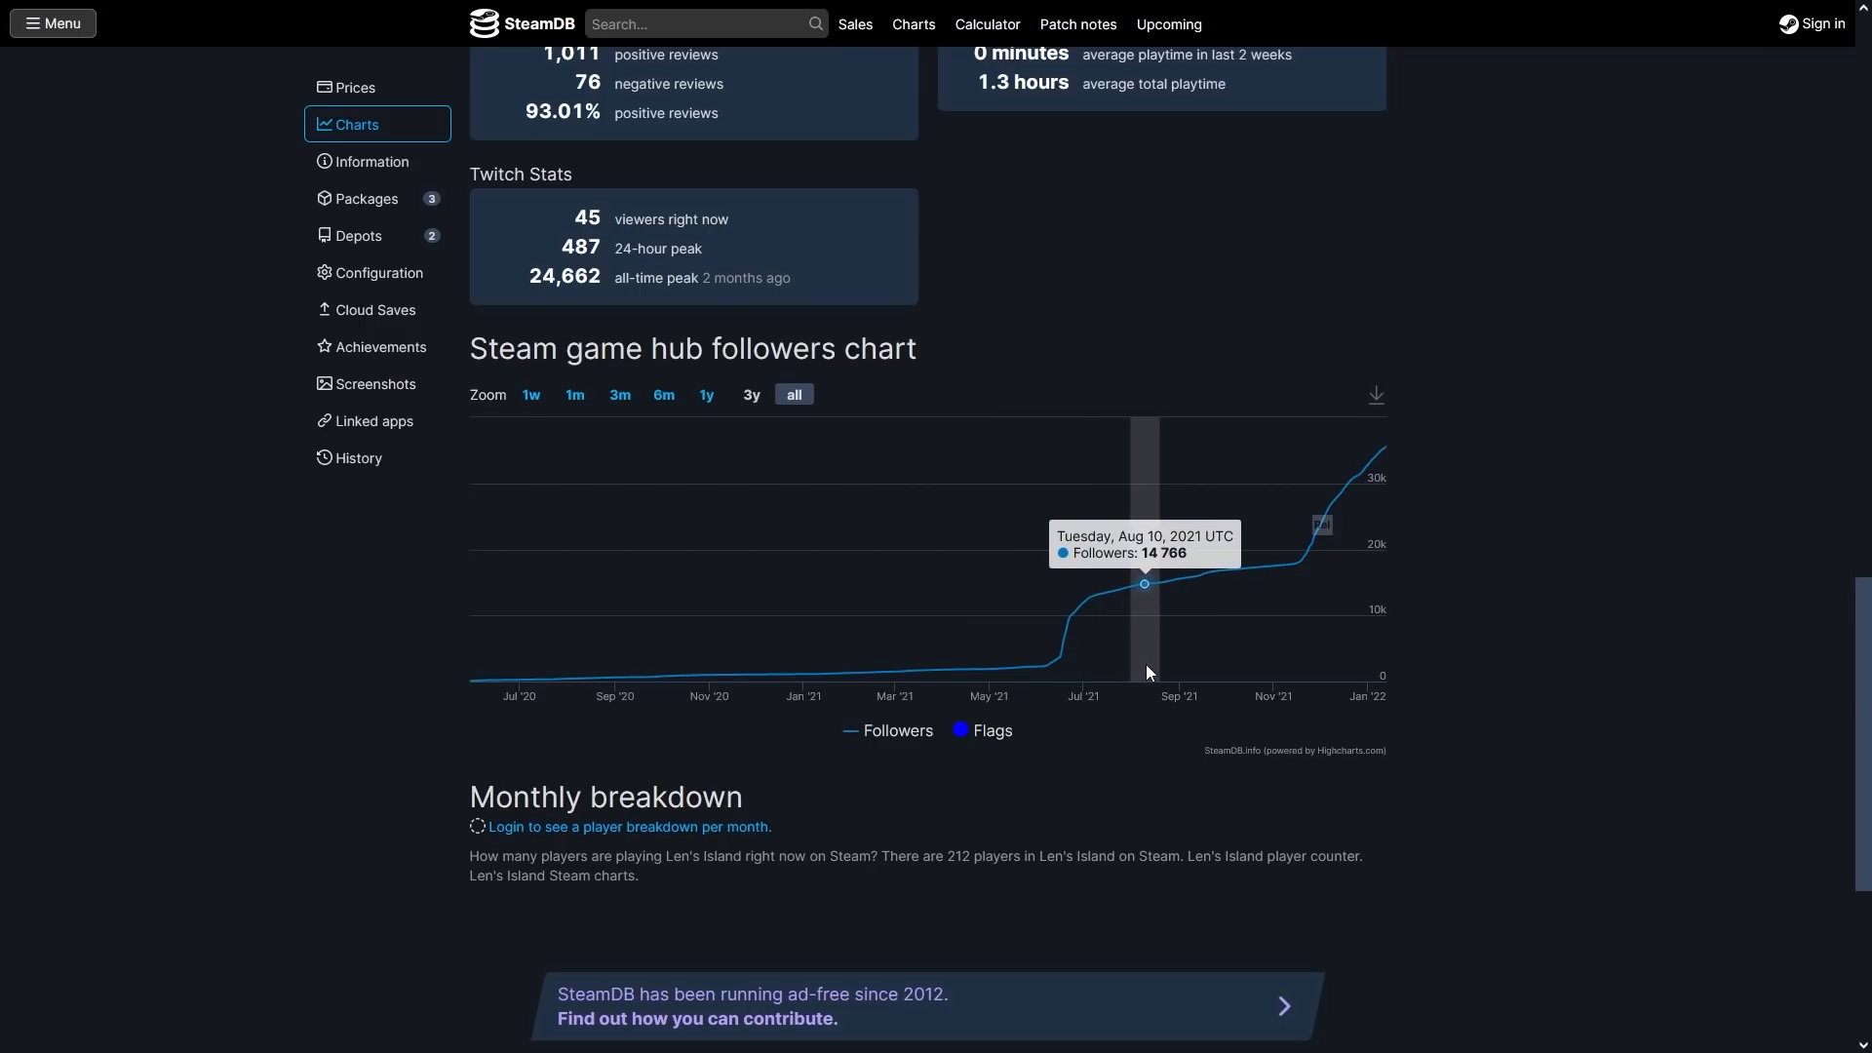